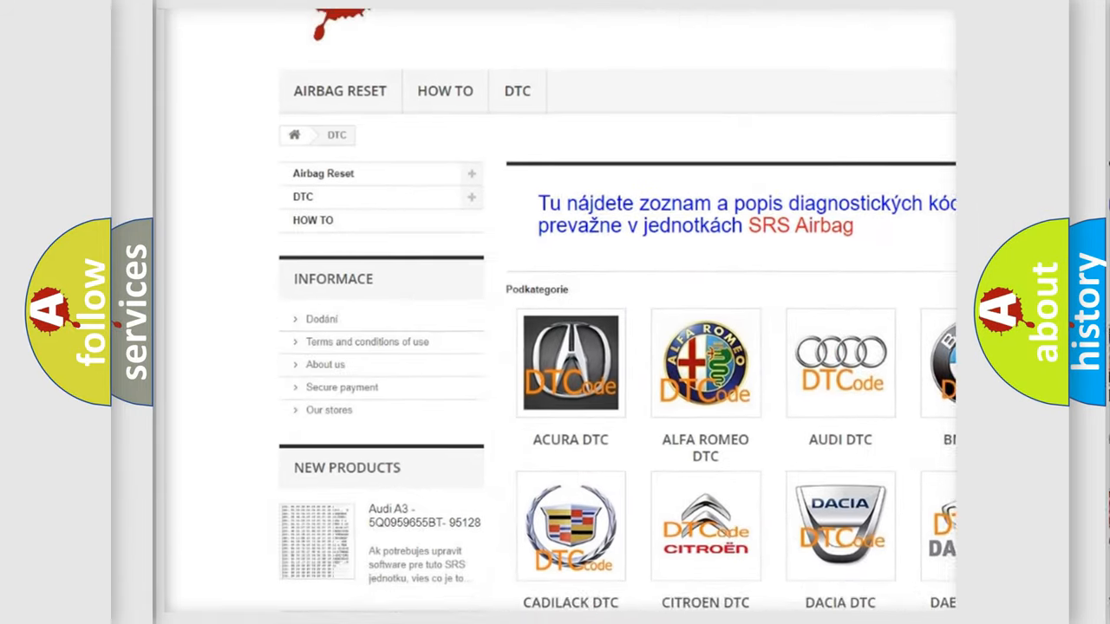
pyautogui.scroll(-3)
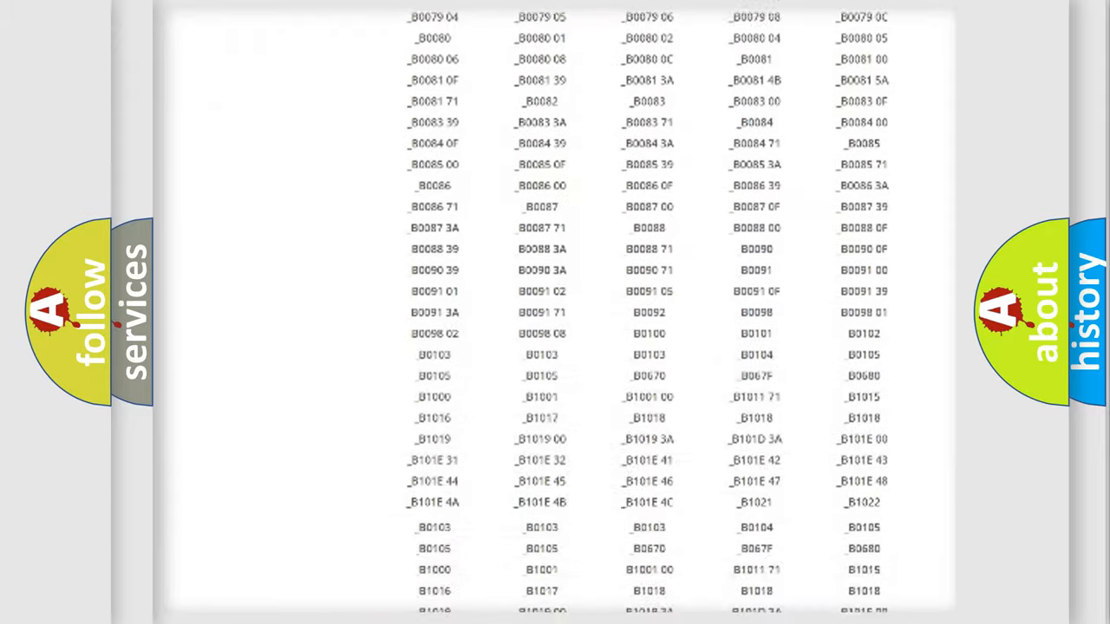
pyautogui.scroll(3)
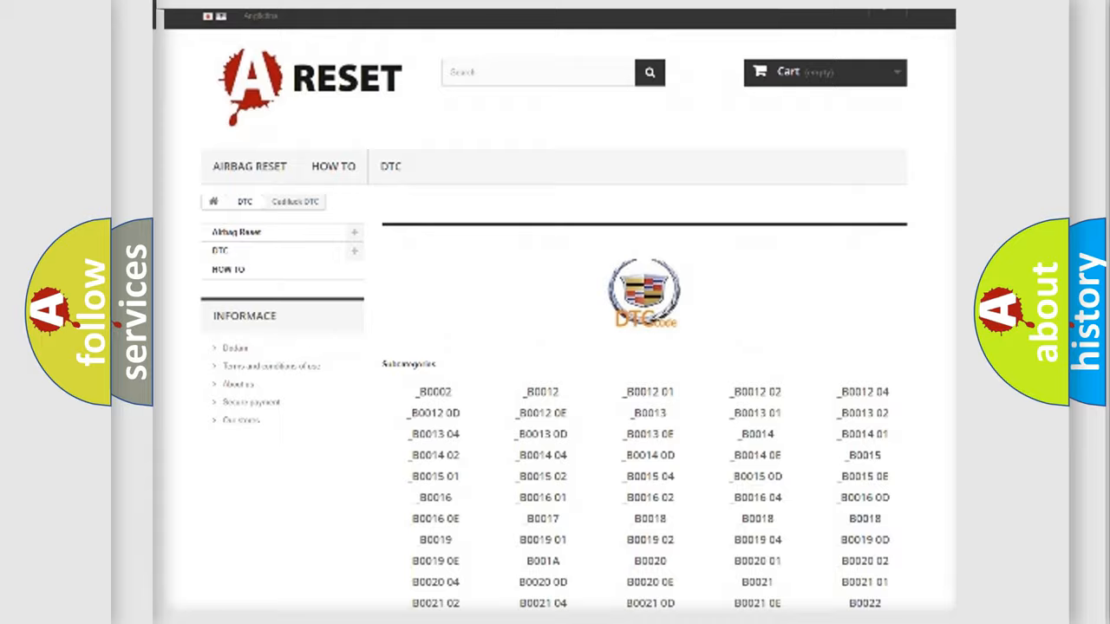